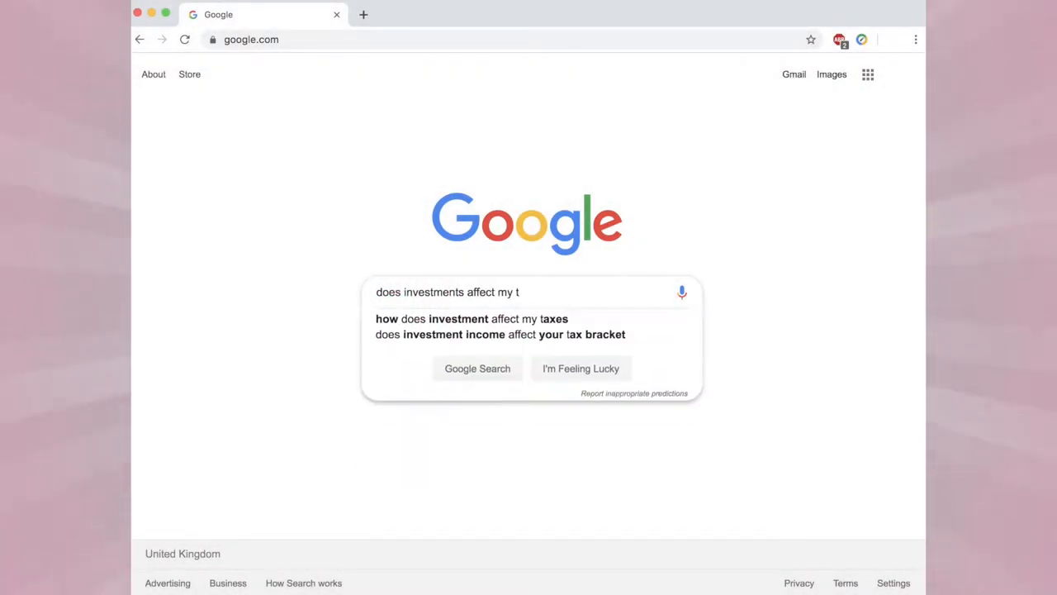
Step: Search Money Advice Service for 'investments for beginners' and read into the 'Investing – beginner's guide' article
left_click(477, 369)
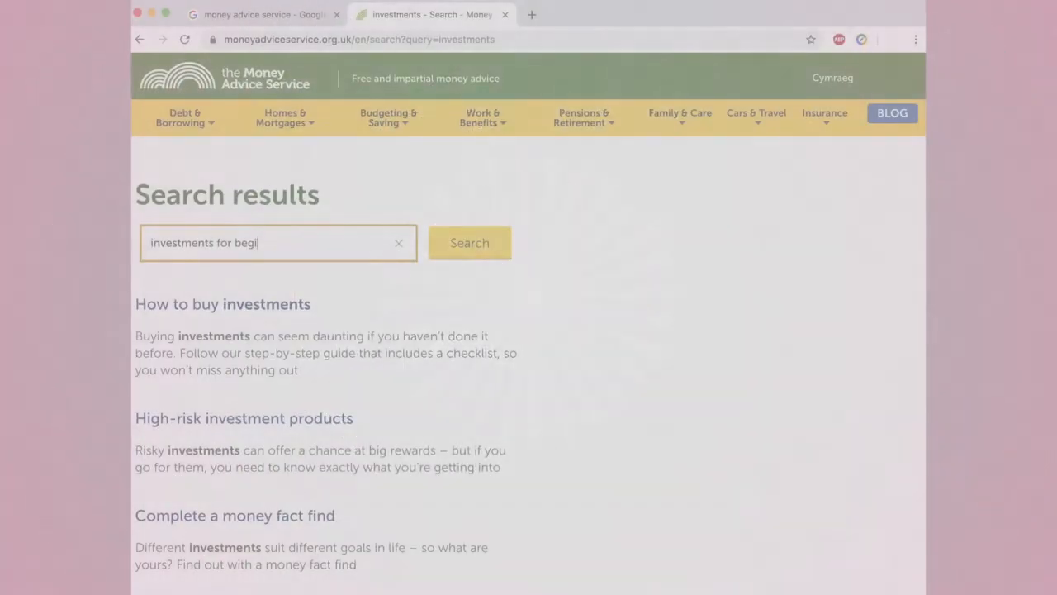
left_click(469, 241)
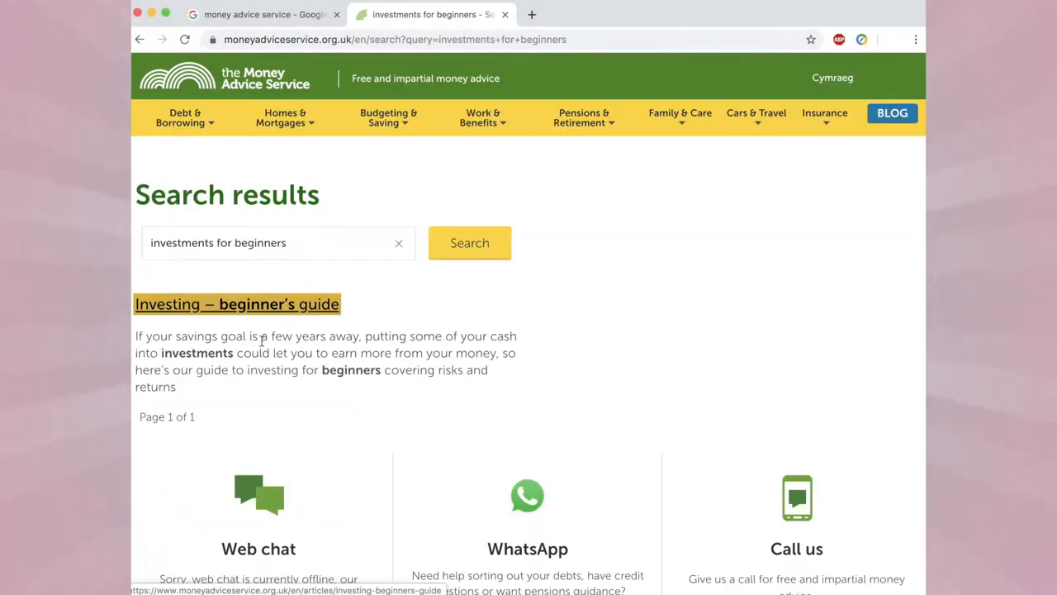
left_click(238, 303)
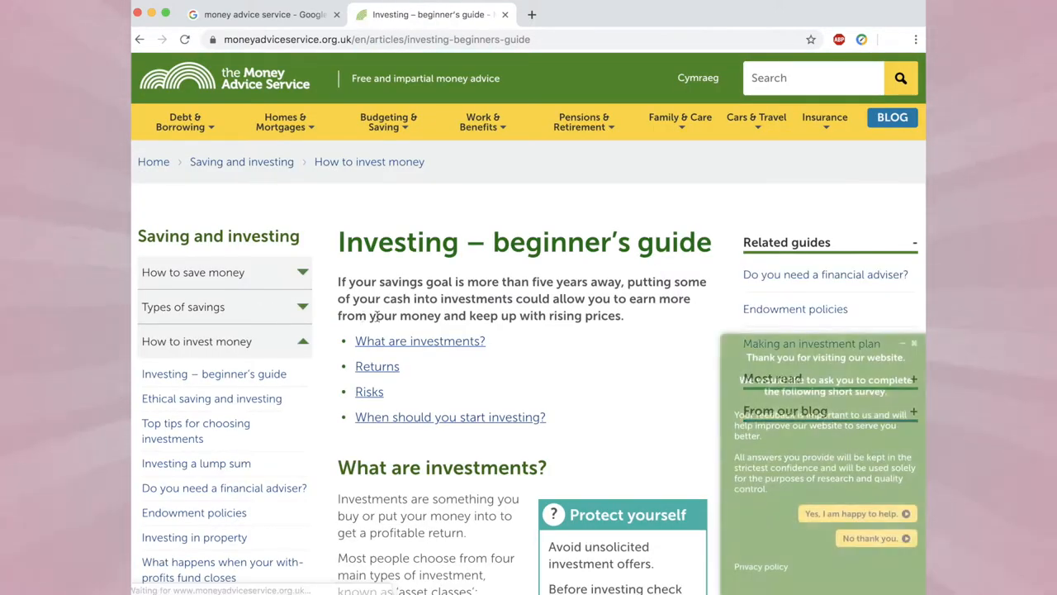
scroll("down", 3)
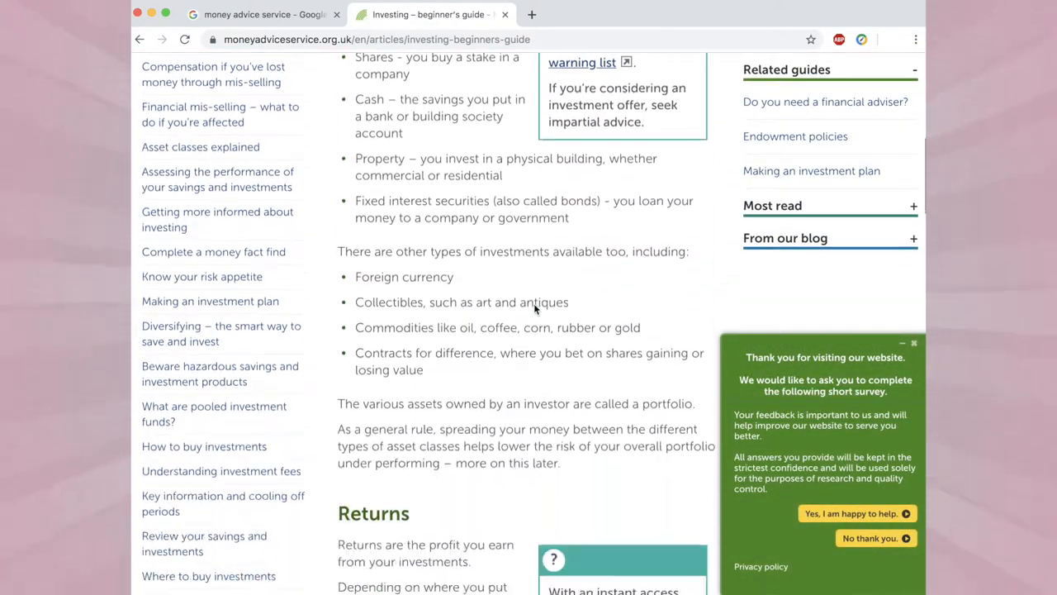